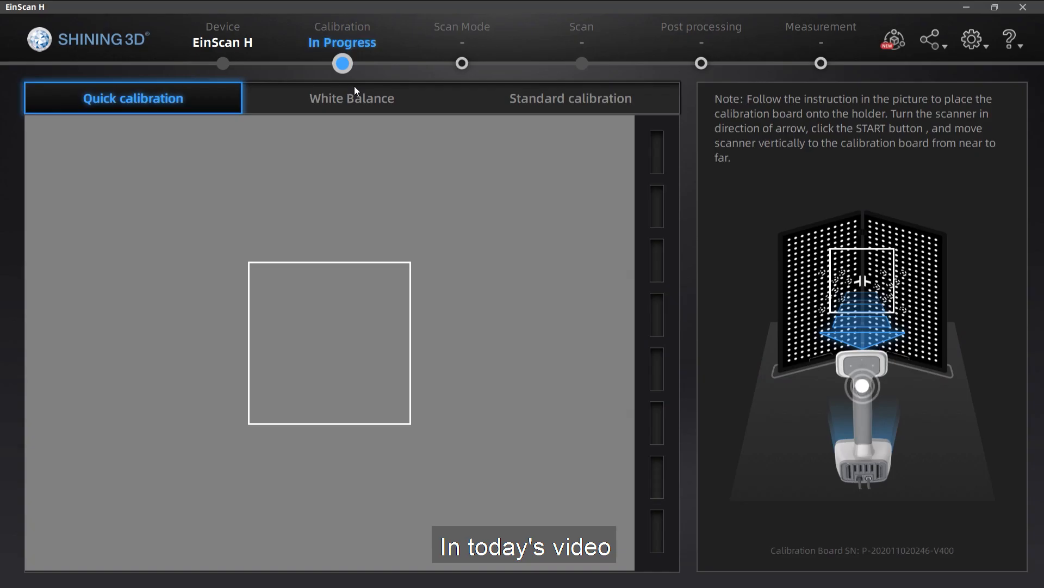
# Step: Accept the successful calibration (deviation 0.026329 pixel) and proceed to the White Balance page
pyautogui.click(570, 98)
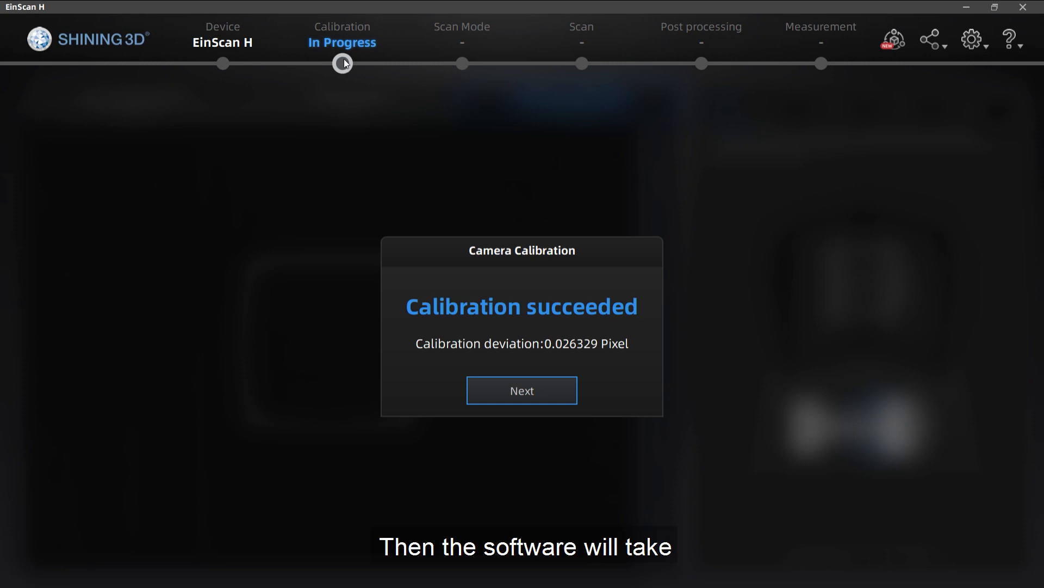
pyautogui.click(521, 390)
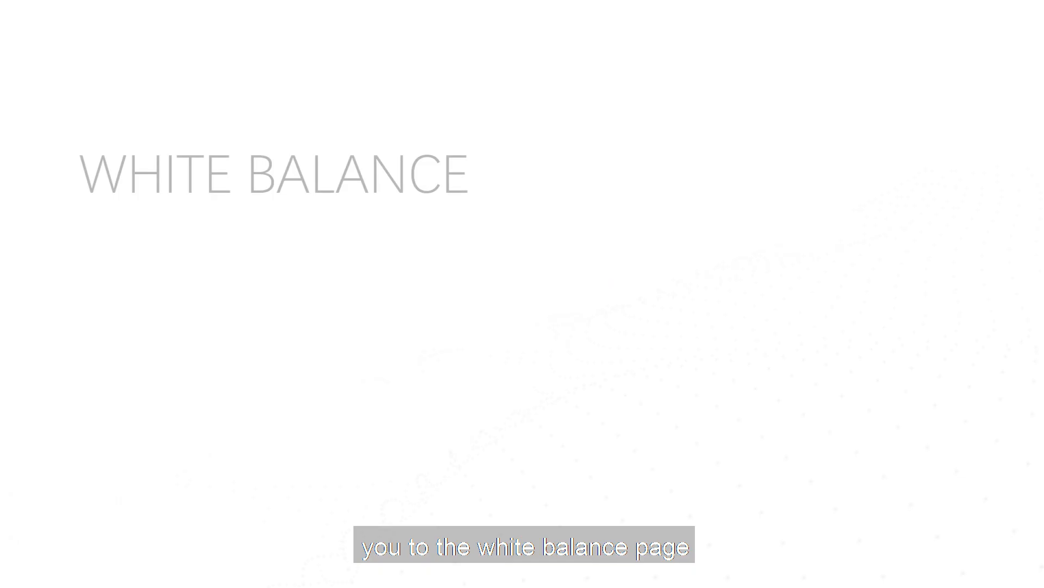